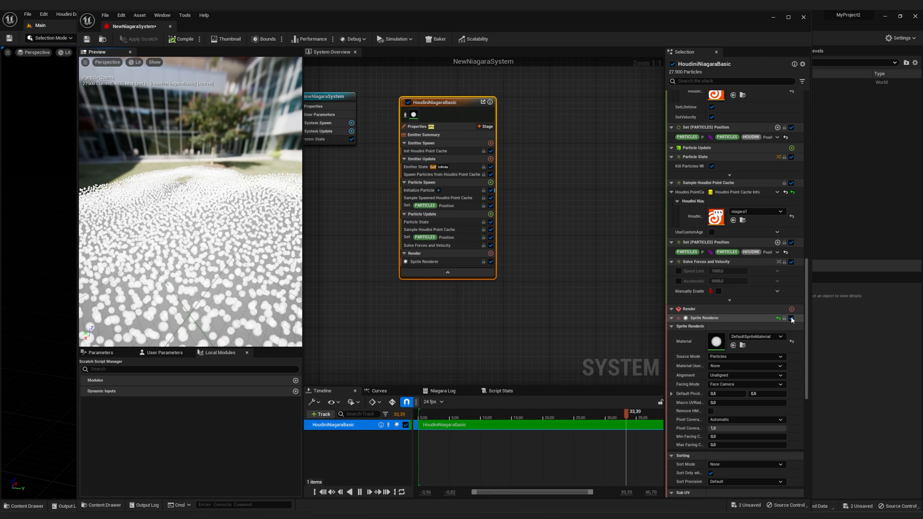
Disable the Sprite Renderer and add a Mesh Renderer to the emitter.
{"action": "left_click", "coordinate": [784, 318]}
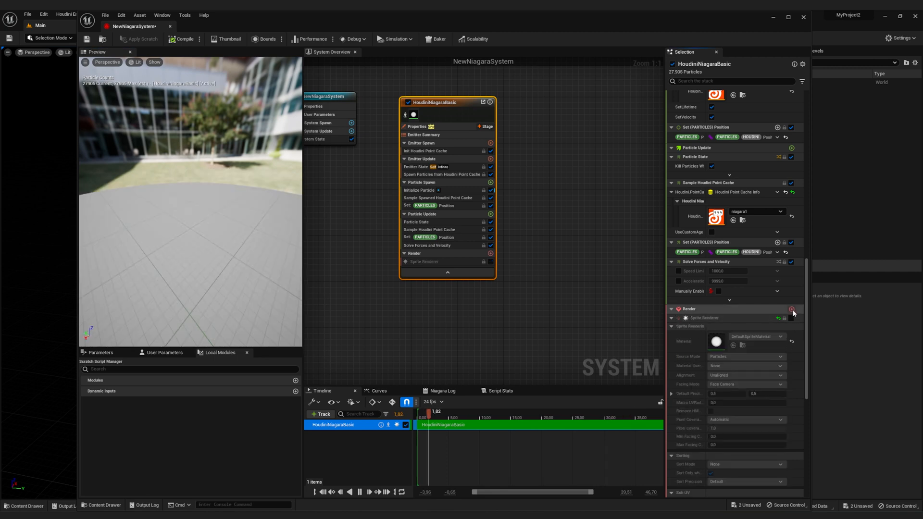
{"action": "left_click", "coordinate": [792, 310]}
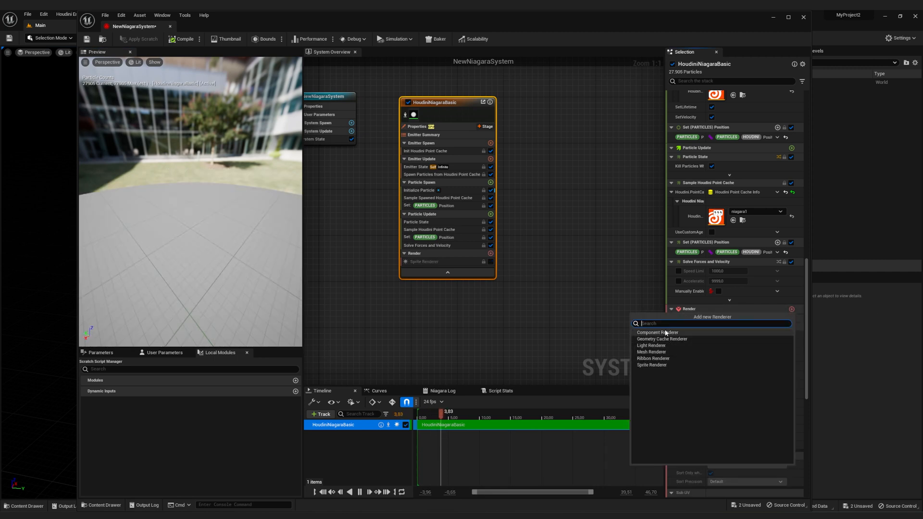
{"action": "left_click", "coordinate": [652, 352]}
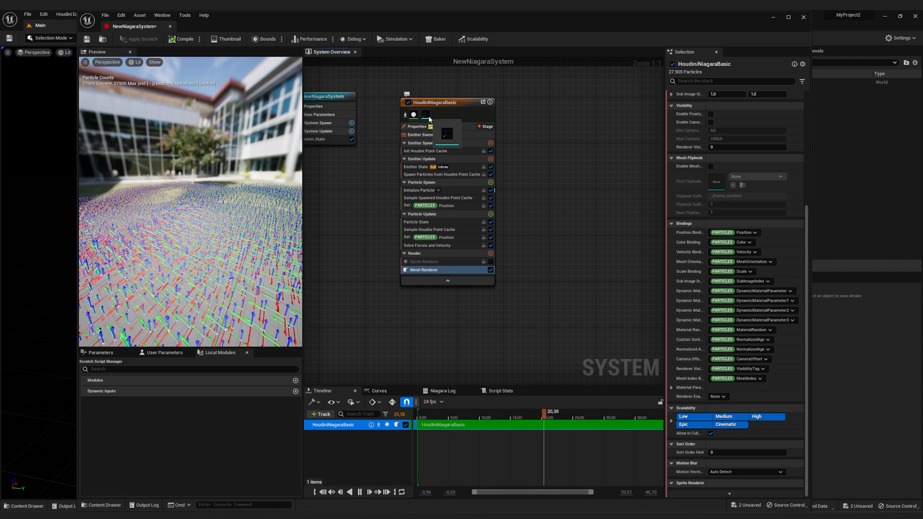
Set the Mesh Renderer's Meshes Index[0] to the Sphere mesh.
{"action": "left_click", "coordinate": [423, 270]}
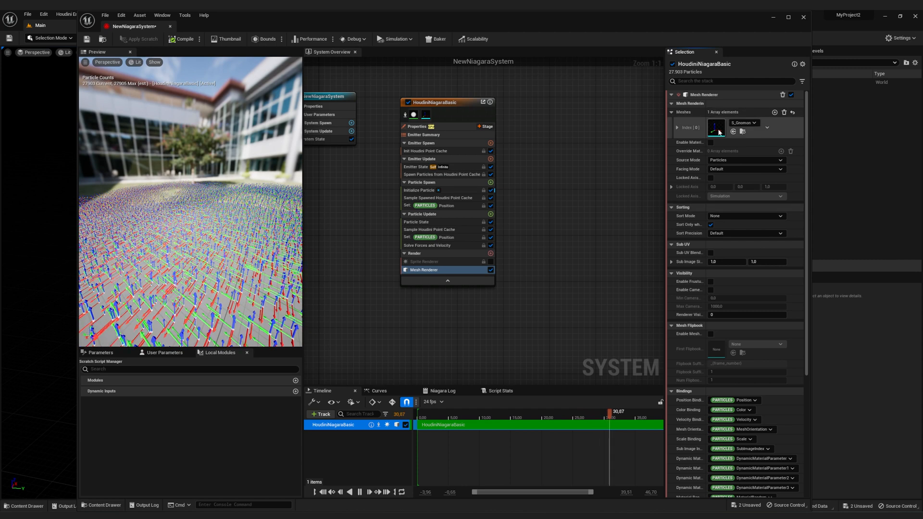
{"action": "left_click", "coordinate": [766, 123]}
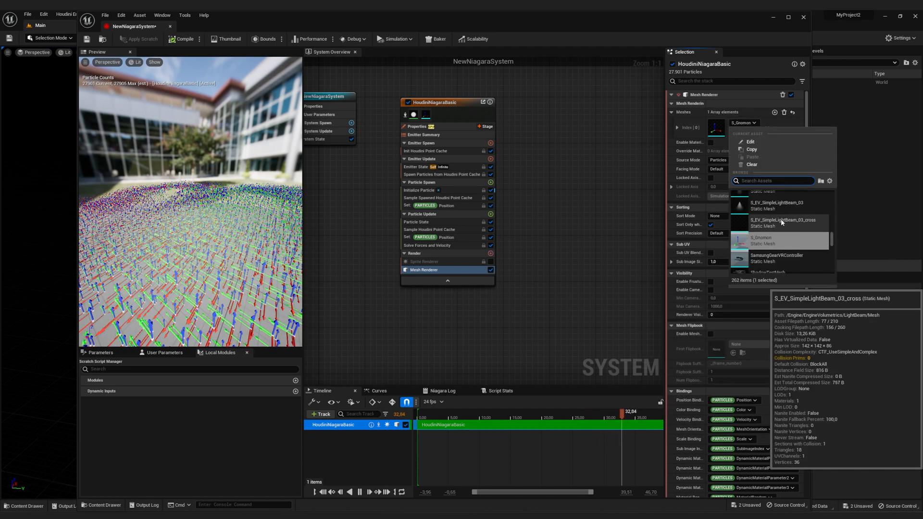
{"action": "type", "text": "sp"}
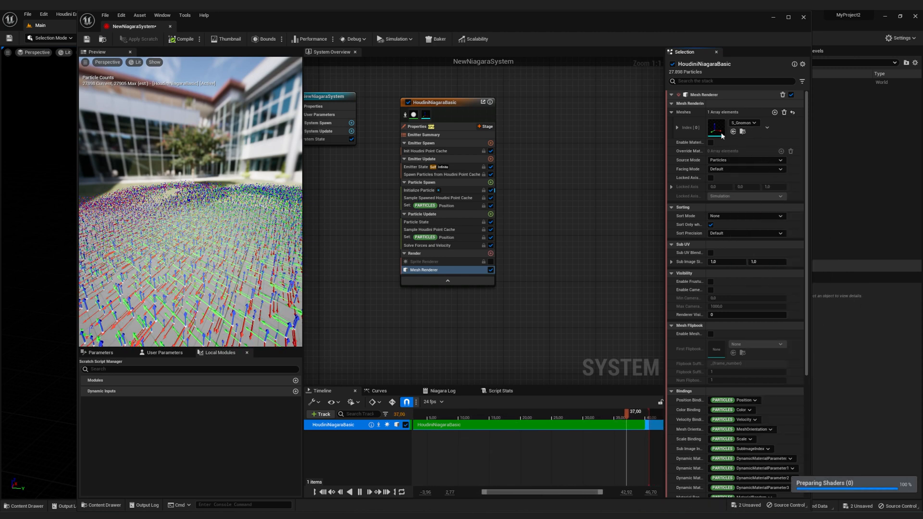
{"action": "left_click", "coordinate": [743, 123]}
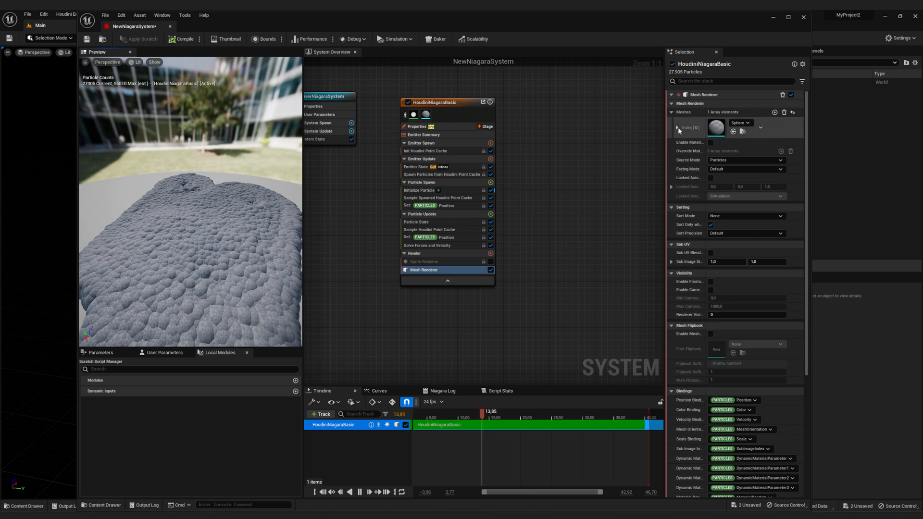
{"action": "left_click", "coordinate": [673, 128]}
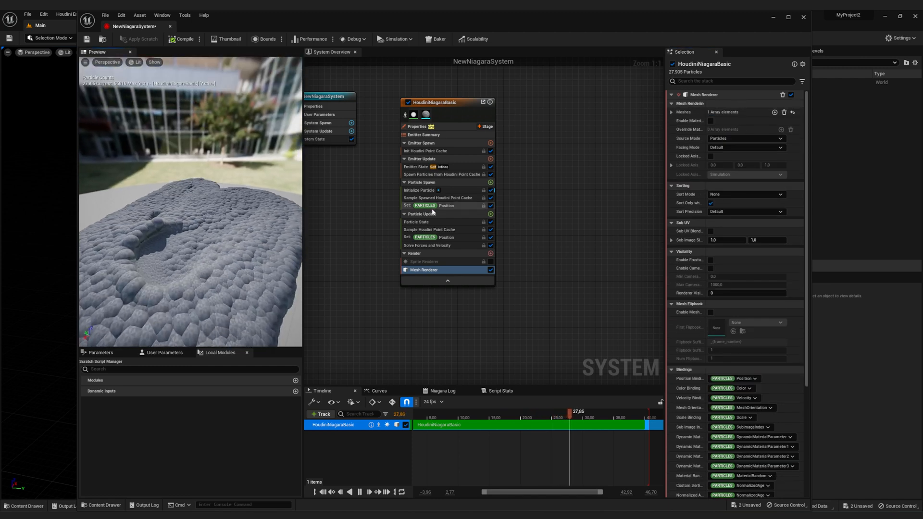
{"action": "left_click", "coordinate": [422, 182]}
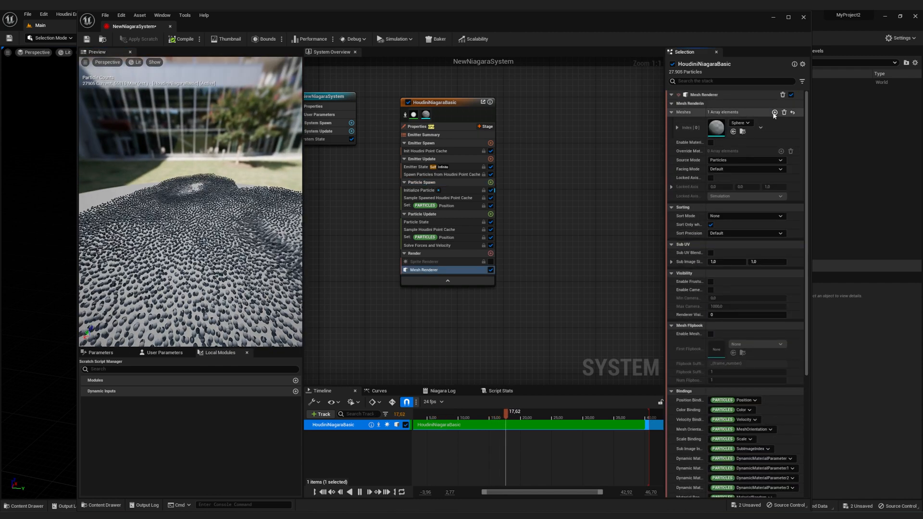
Add a second Meshes entry to the Mesh Renderer and search its mesh choices.
{"action": "left_click", "coordinate": [774, 113]}
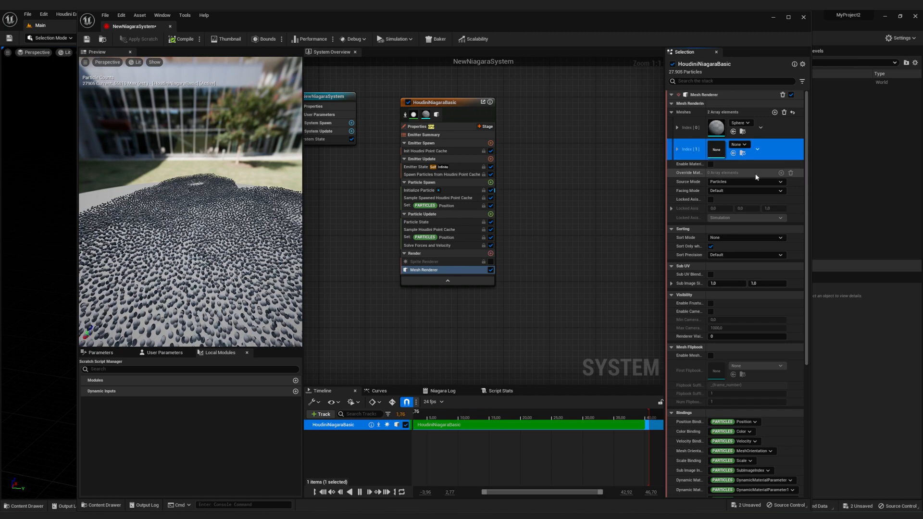
{"action": "left_click", "coordinate": [739, 145]}
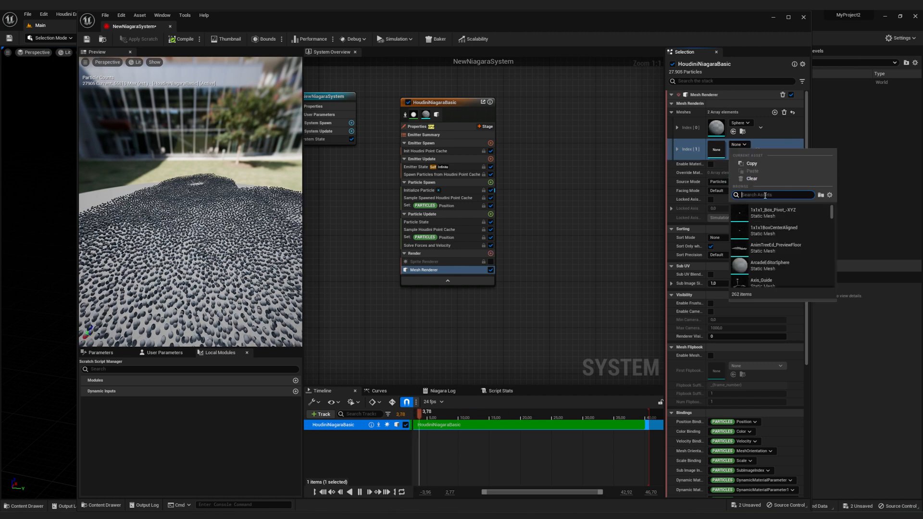
{"action": "left_click", "coordinate": [760, 241]}
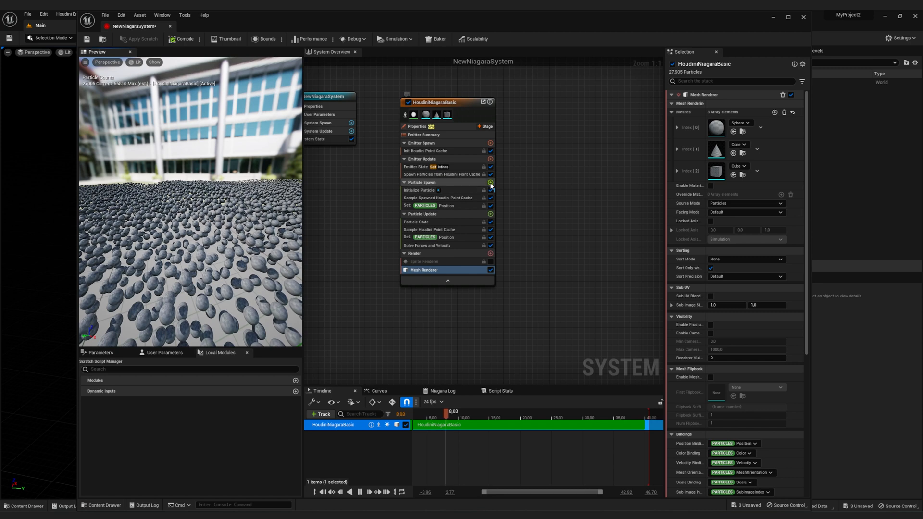
Add a Set MeshIndex module to Particle Spawn and set it to 1.
{"action": "left_click", "coordinate": [490, 182]}
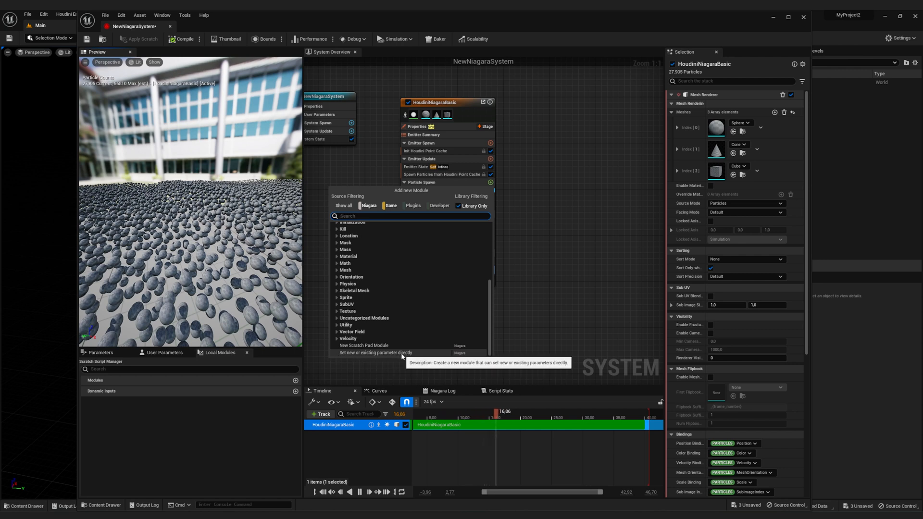
{"action": "left_click", "coordinate": [371, 353]}
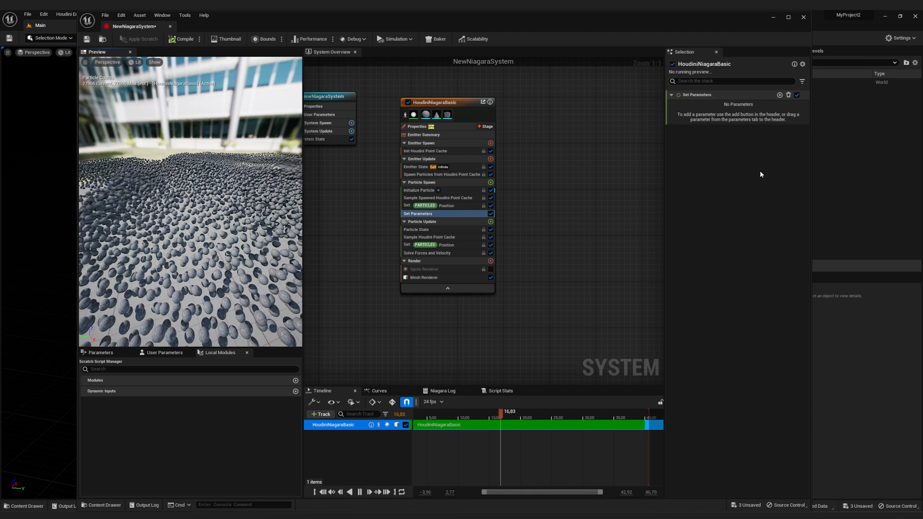
{"action": "left_click", "coordinate": [779, 95]}
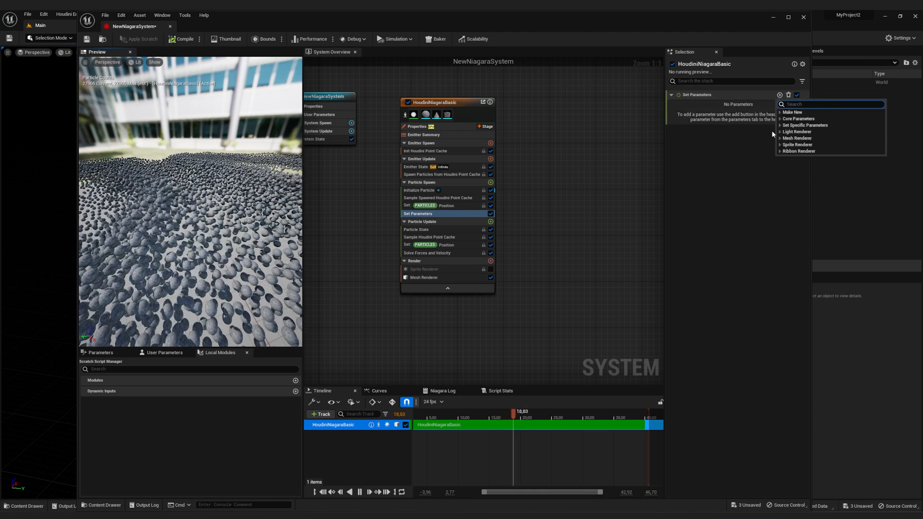
{"action": "left_click", "coordinate": [798, 138]}
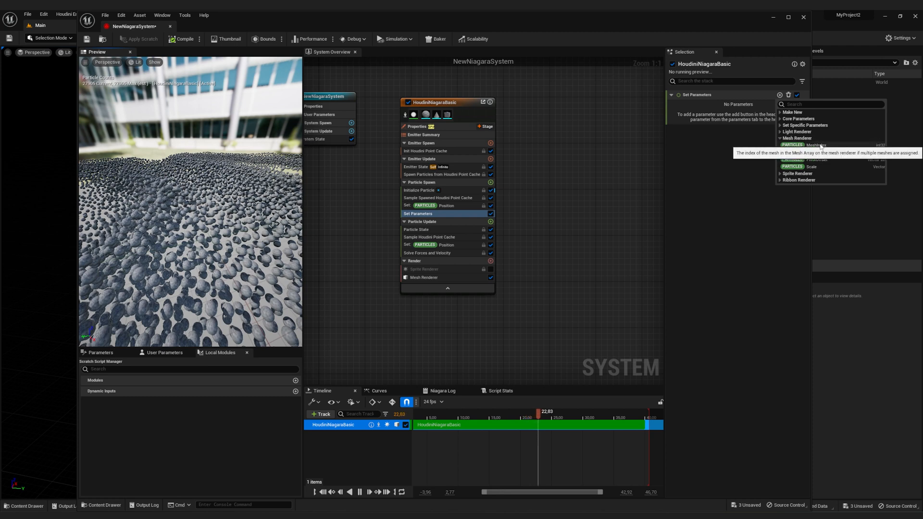
{"action": "left_click", "coordinate": [816, 144]}
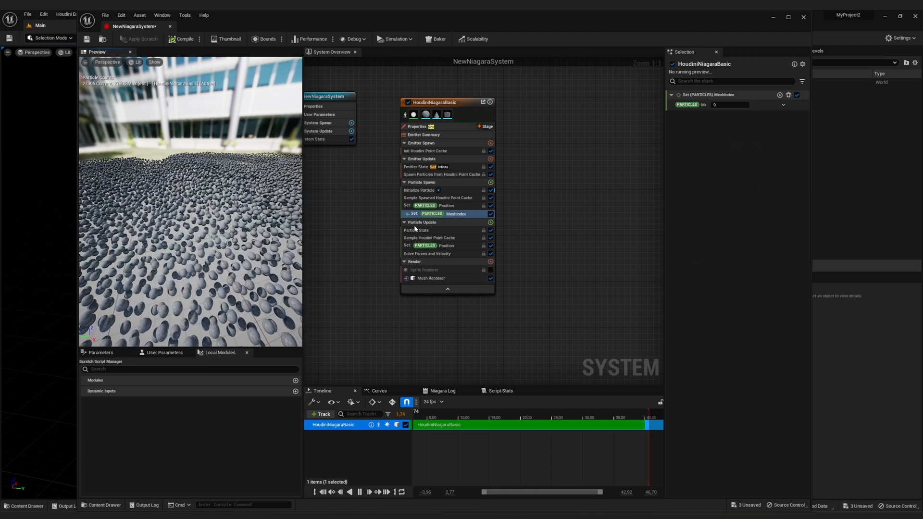
{"action": "left_click", "coordinate": [730, 105]}
{"action": "type", "text": "1"}
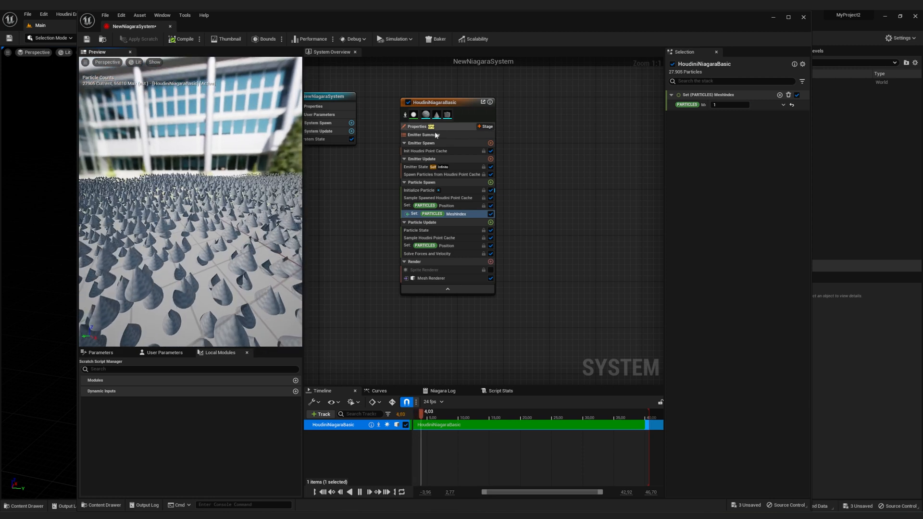
Drive MeshIndex with Random Range Int from 0 to 1.
{"action": "left_click", "coordinate": [430, 277]}
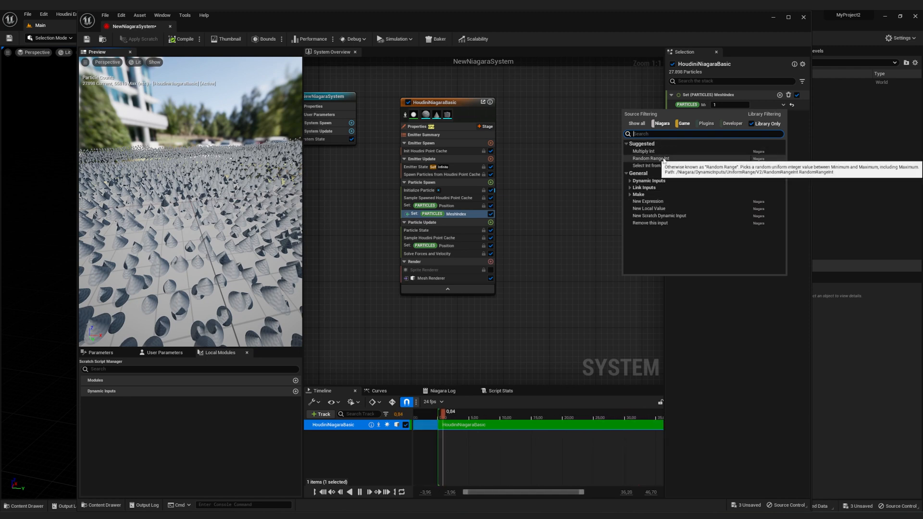
{"action": "left_click", "coordinate": [650, 158]}
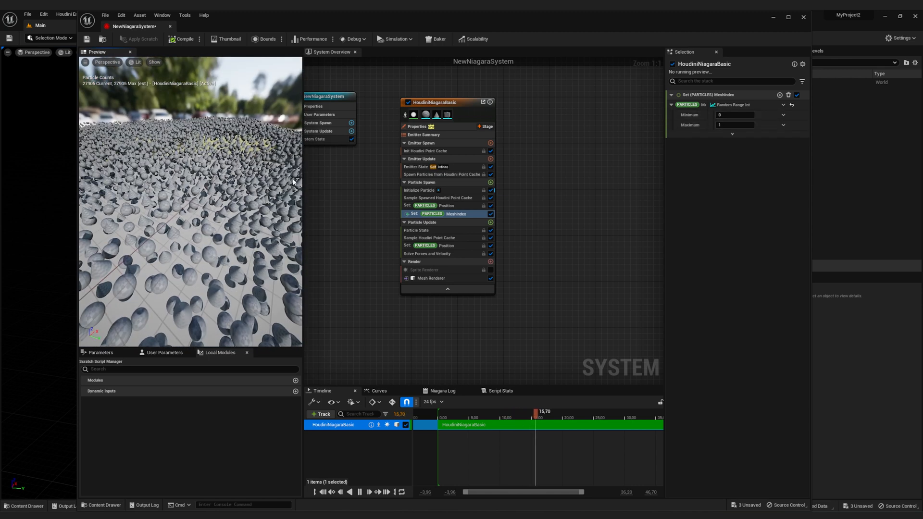
Set the Random Range Int Maximum for MeshIndex to 2.
{"action": "left_click", "coordinate": [431, 278]}
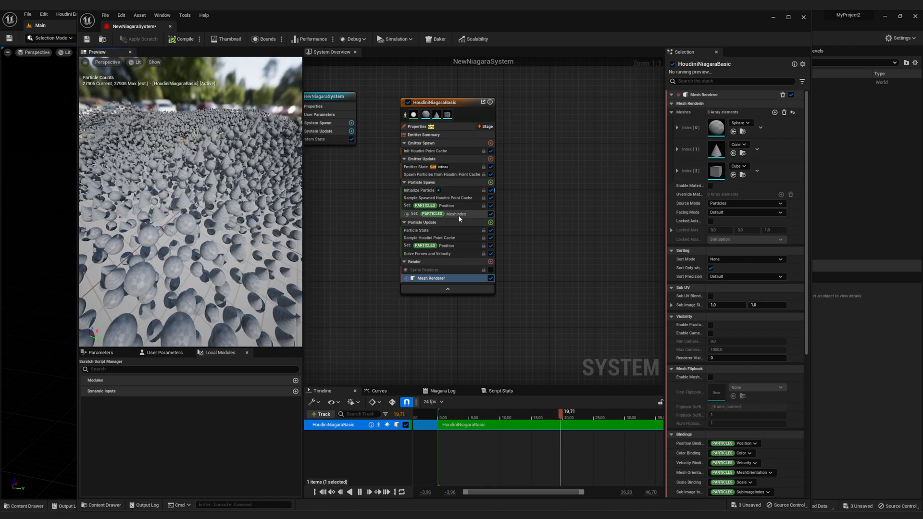
{"action": "left_click", "coordinate": [439, 214]}
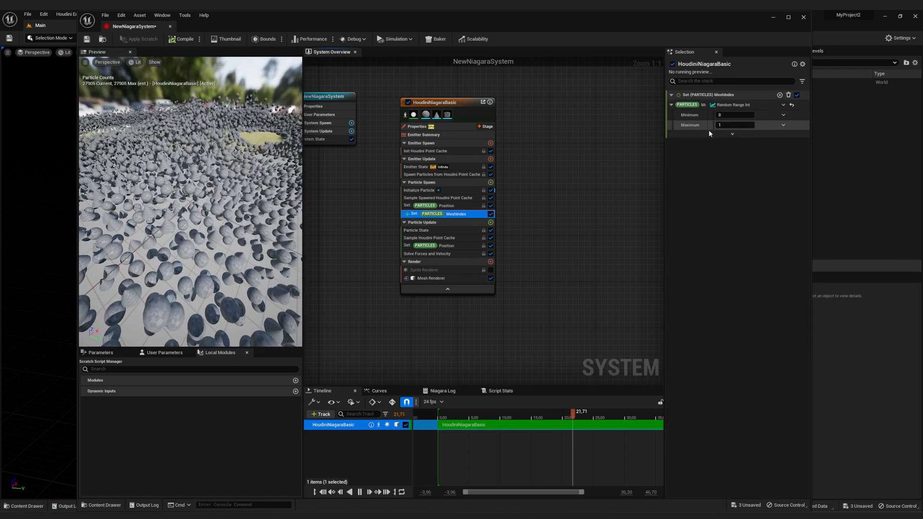
{"action": "type", "text": "2"}
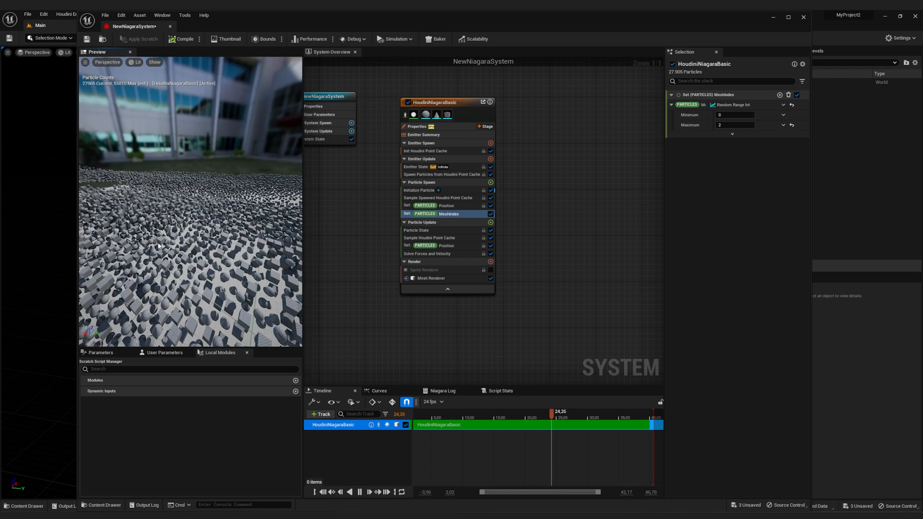
Open the Add new Module list on the Particle Spawn stage.
{"action": "left_click", "coordinate": [490, 182]}
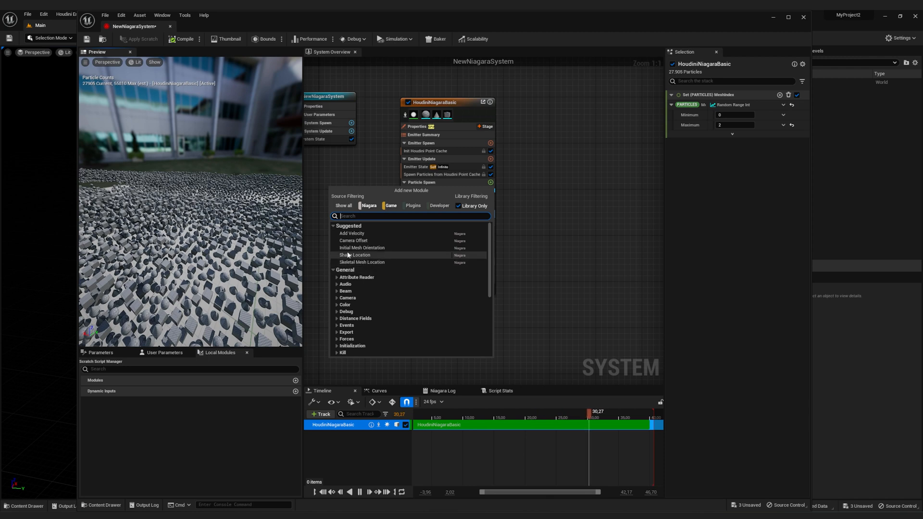
{"action": "mouse_move", "coordinate": [362, 247]}
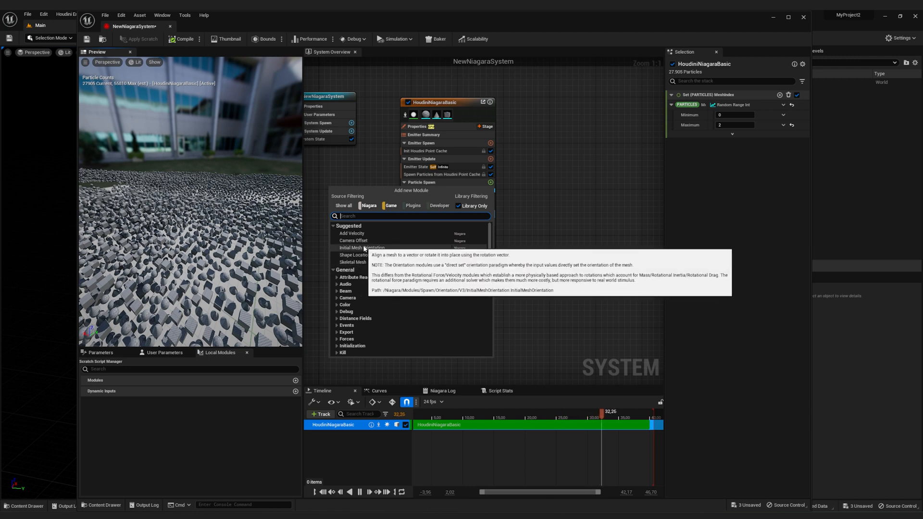